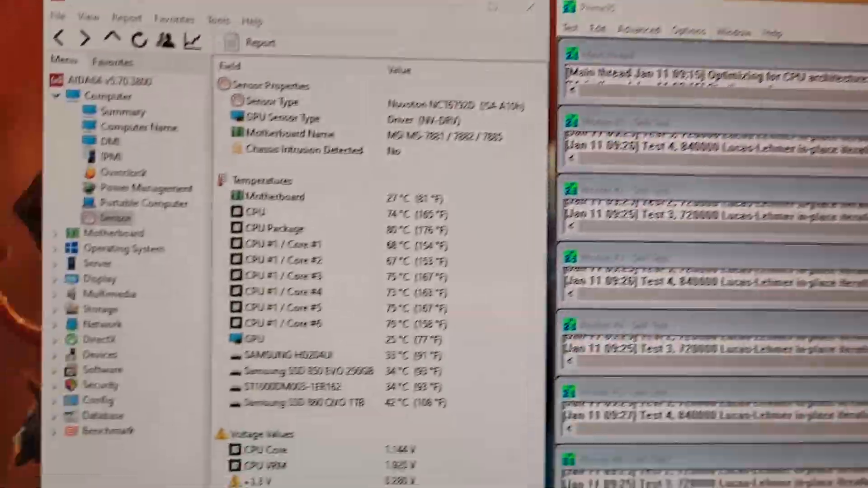
pyautogui.scroll(-3)
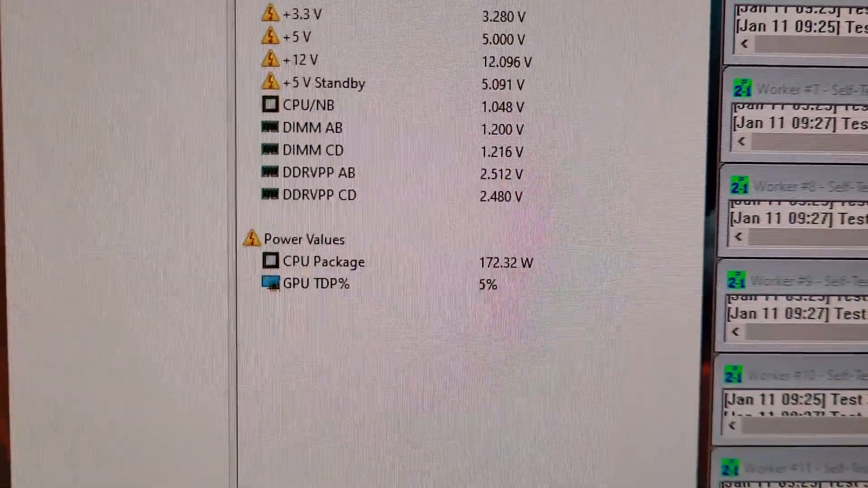